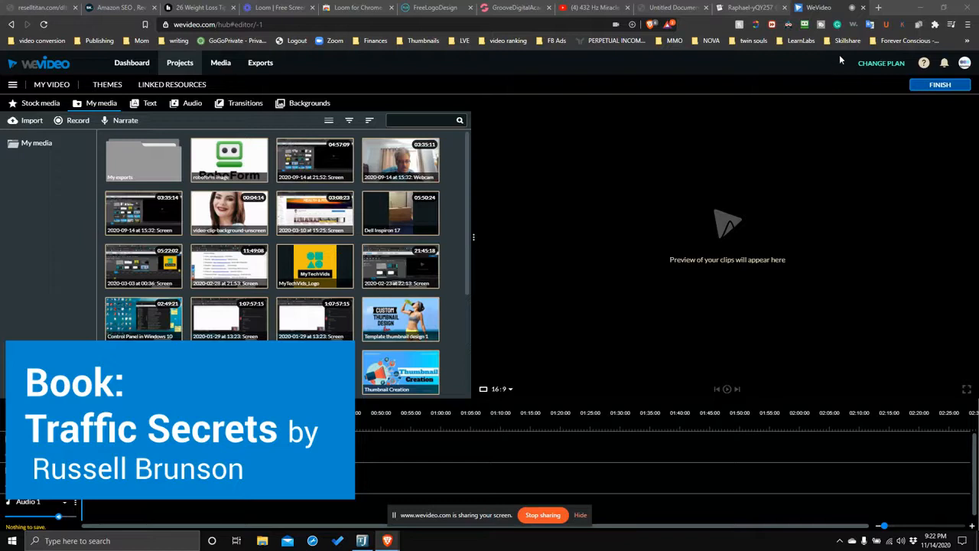
Switch from the WeVideo editor to the blank Shrib notepad tab.
{"action": "left_click", "coordinate": [749, 8]}
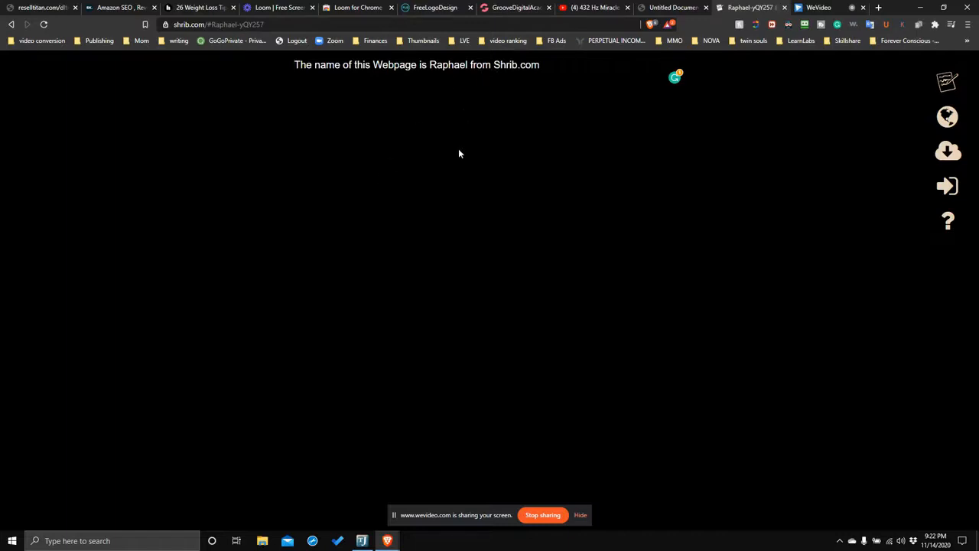
{"action": "mouse_move", "coordinate": [479, 124]}
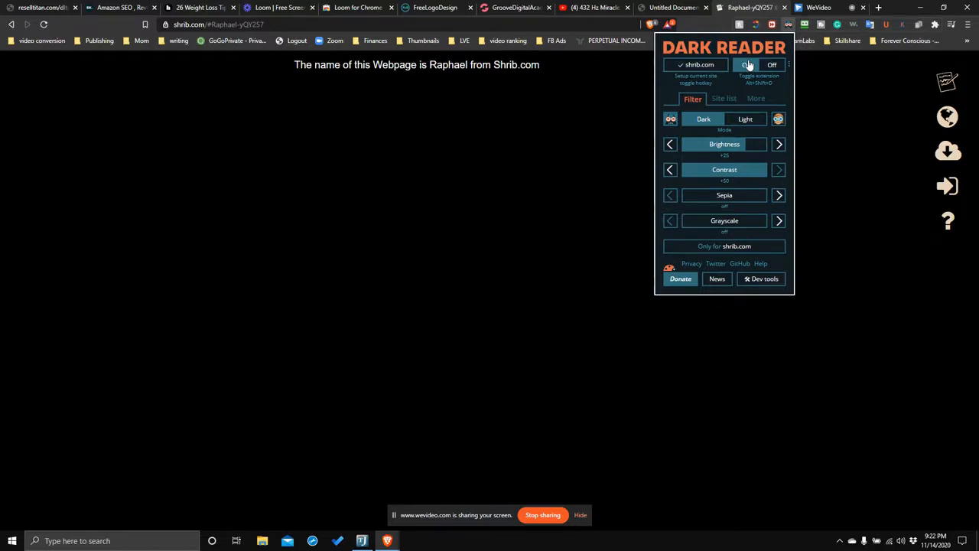
{"action": "left_click", "coordinate": [771, 65]}
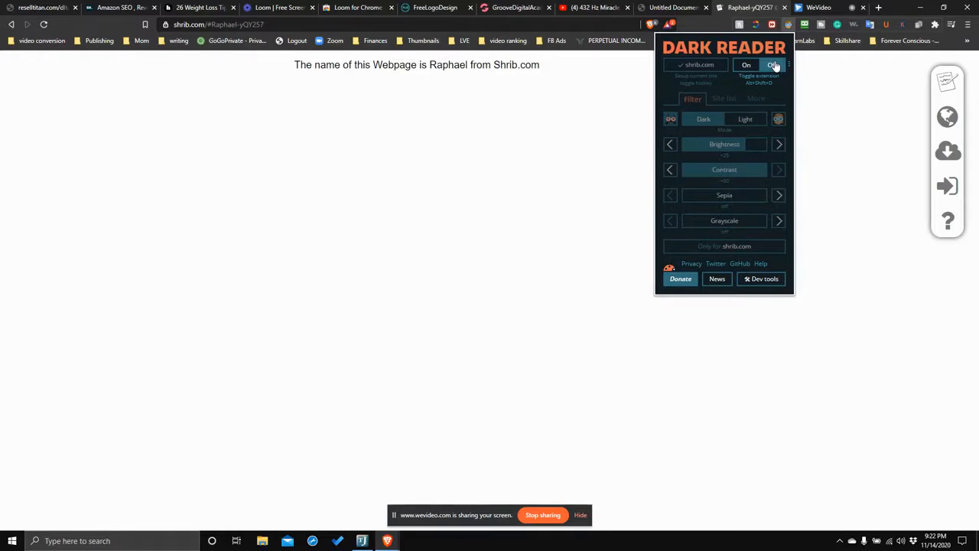
{"action": "left_click", "coordinate": [746, 65]}
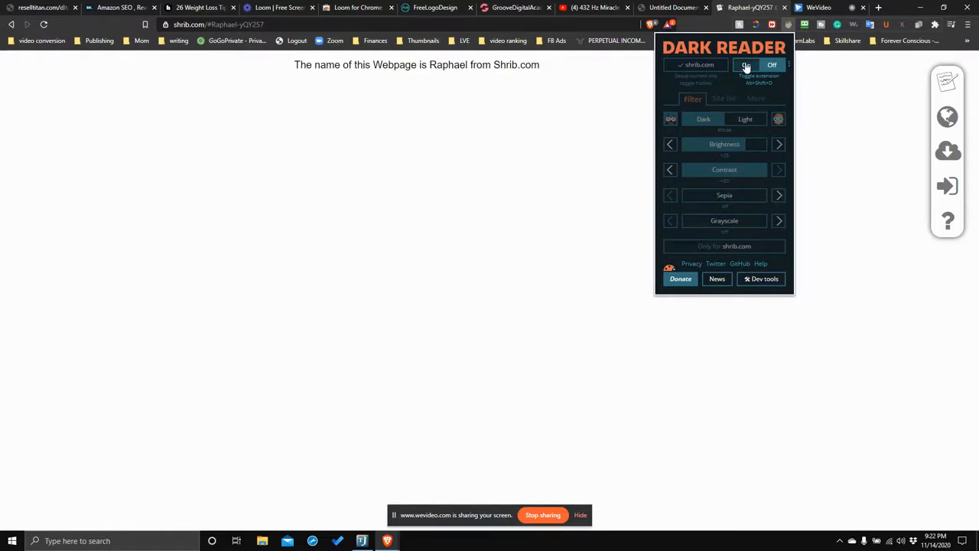
{"action": "left_click", "coordinate": [746, 64]}
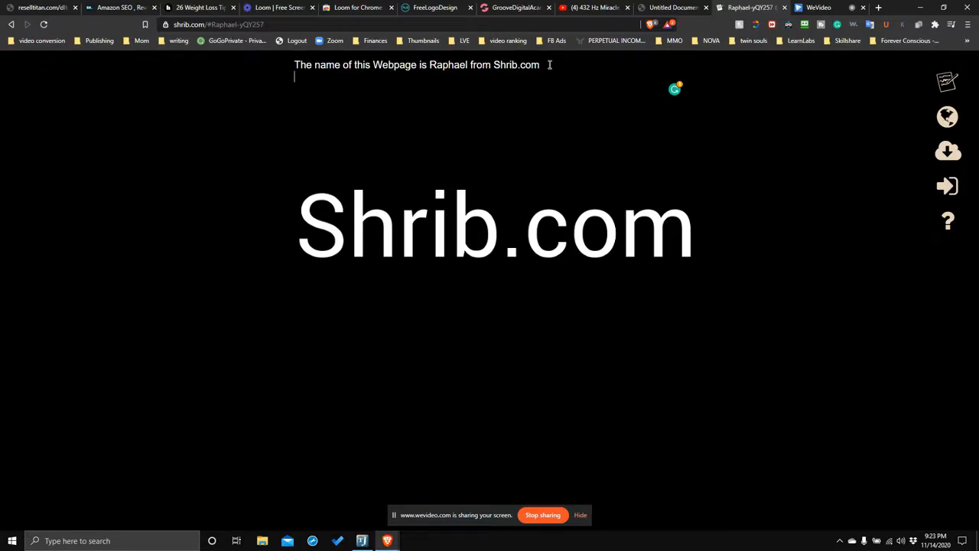
Write 'How long should a video be with YouTube?' with '10minutes' on the next line.
{"action": "type", "text": "How"}
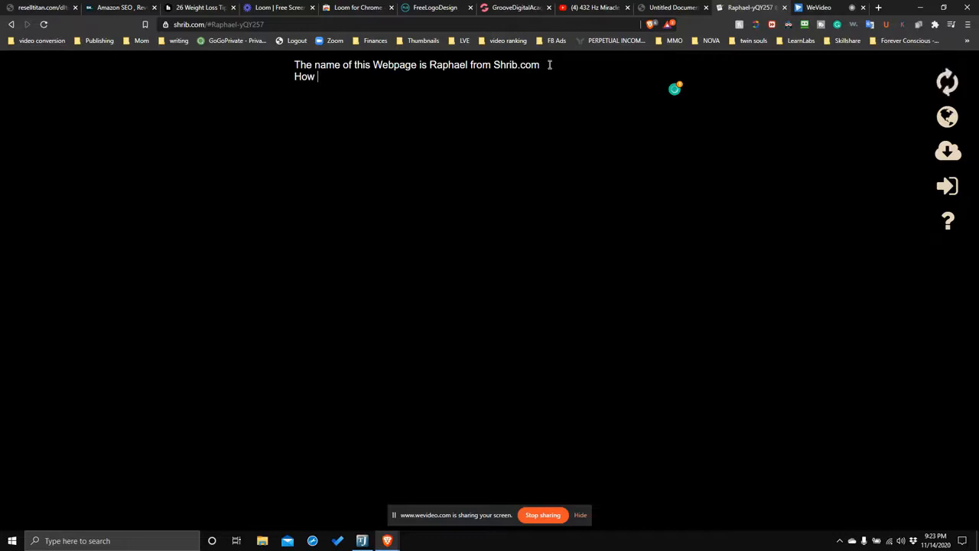
{"action": "type", "text": "long"}
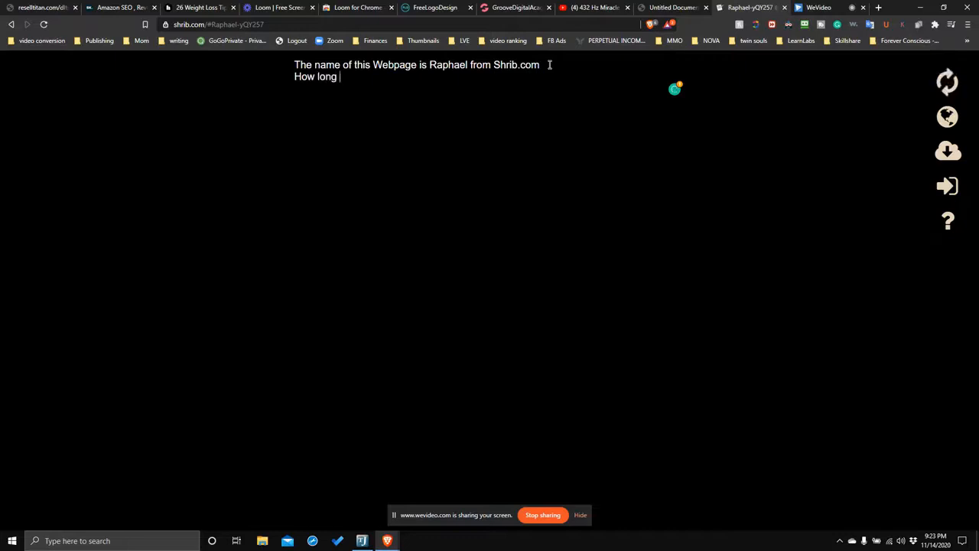
{"action": "type", "text": "should a video be"}
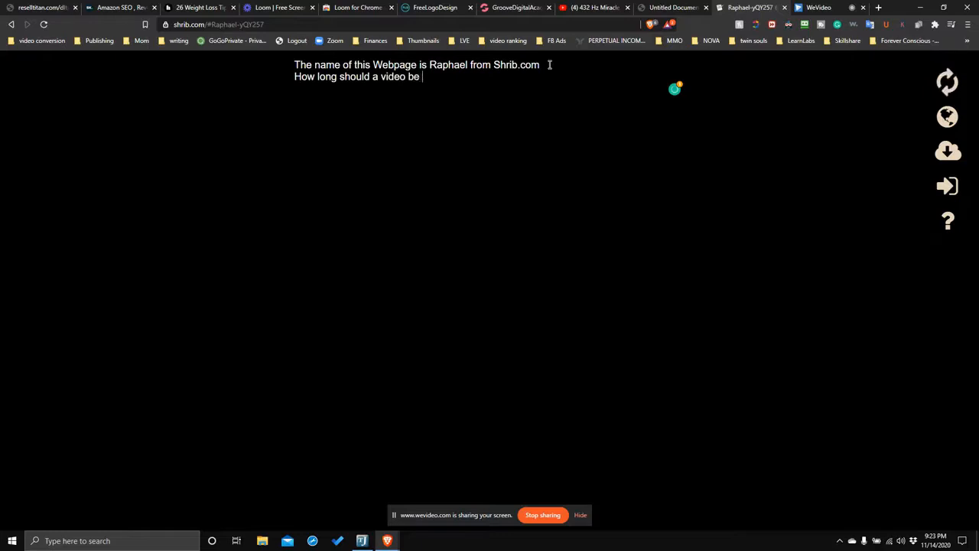
{"action": "type", "text": "with YouTUbe?"}
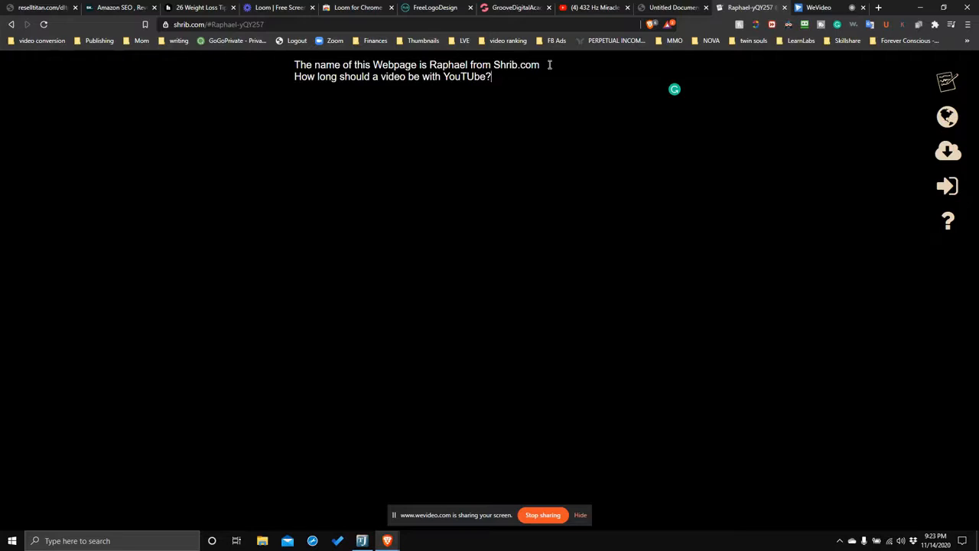
{"action": "type", "text": "10minutes"}
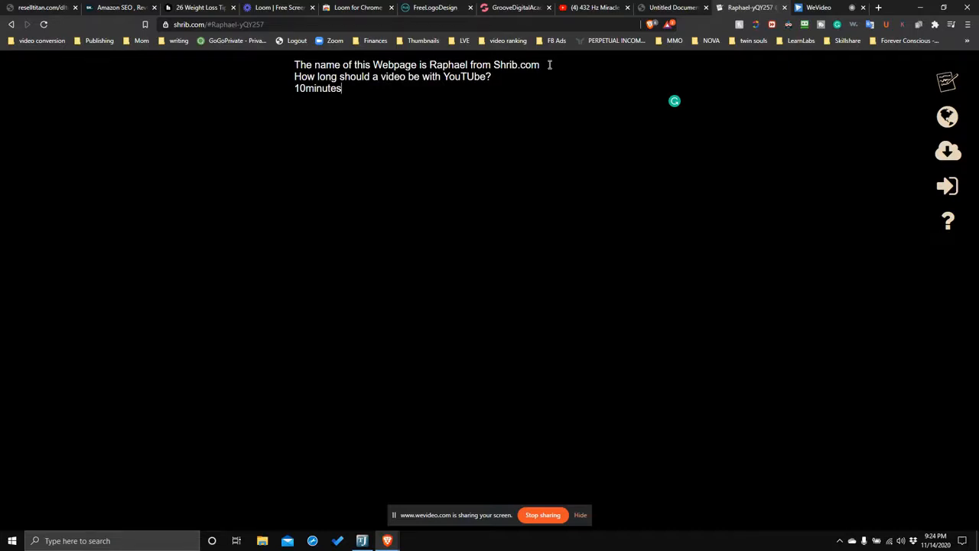
Append '.....What should be the timeline? That is: where are you now in the video?'.
{"action": "type", "text": "....."}
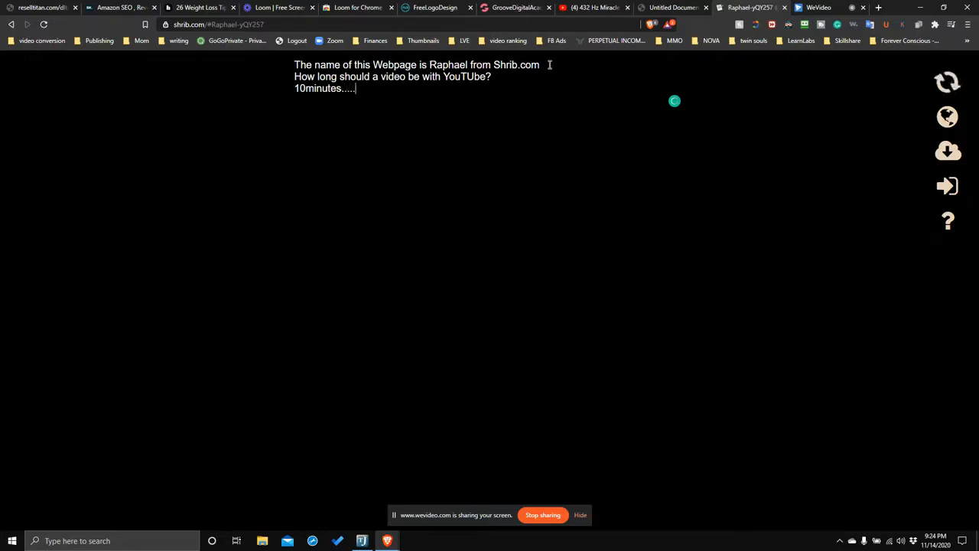
{"action": "type", "text": "What shoul"}
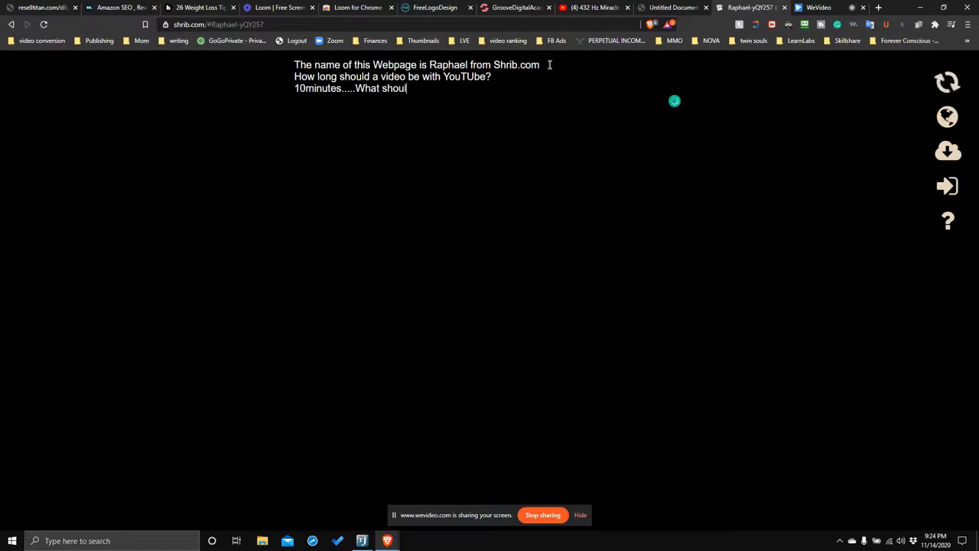
{"action": "type", "text": "d be the"}
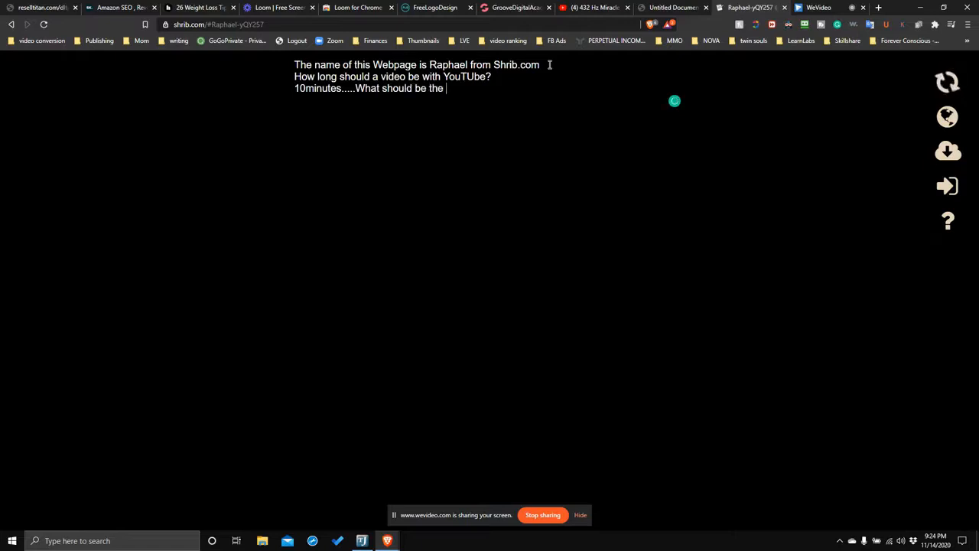
{"action": "type", "text": "timeline?"}
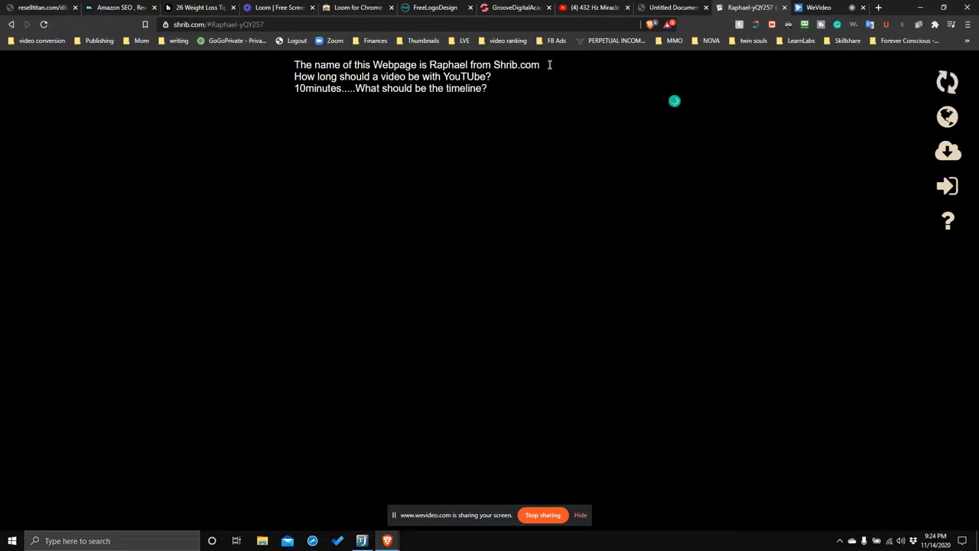
{"action": "type", "text": "That is:"}
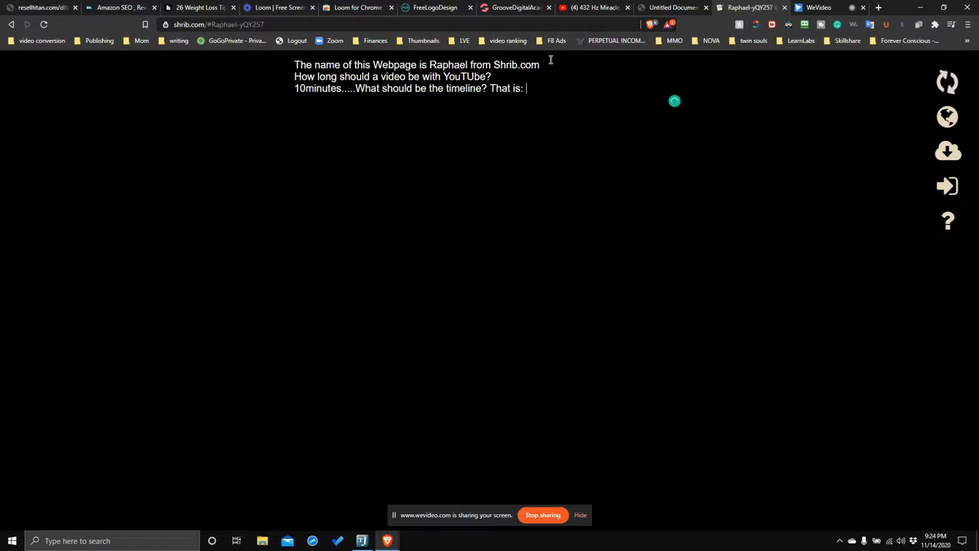
{"action": "type", "text": "here are"}
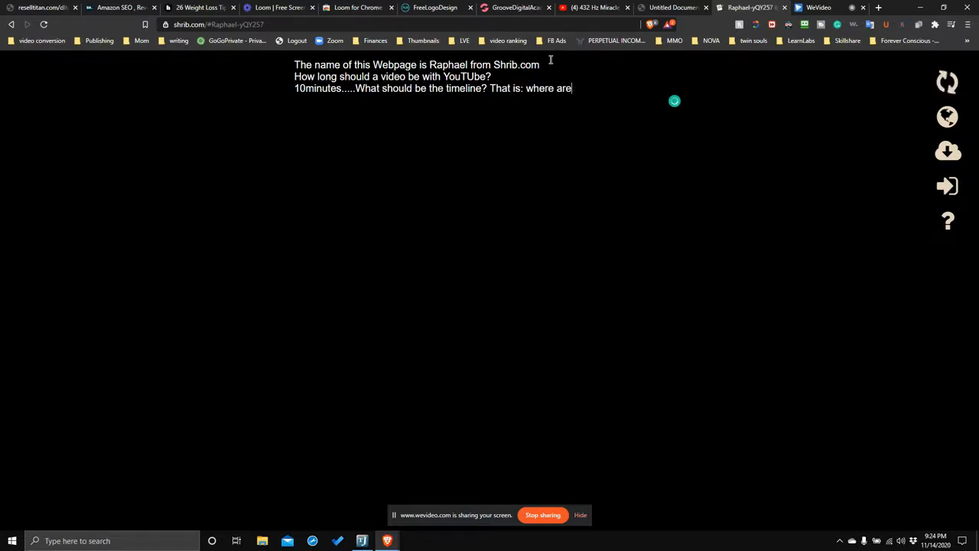
{"action": "type", "text": "you now in the"}
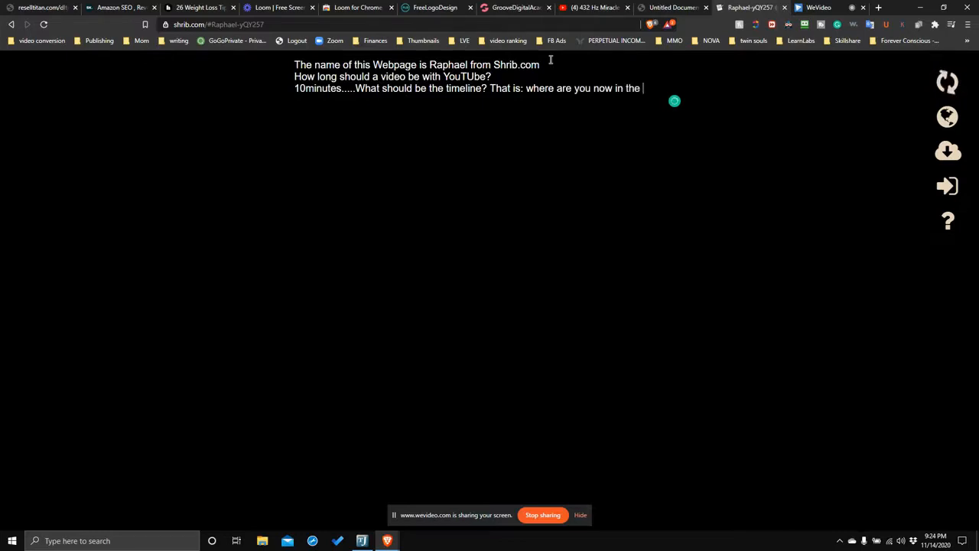
{"action": "type", "text": "video?"}
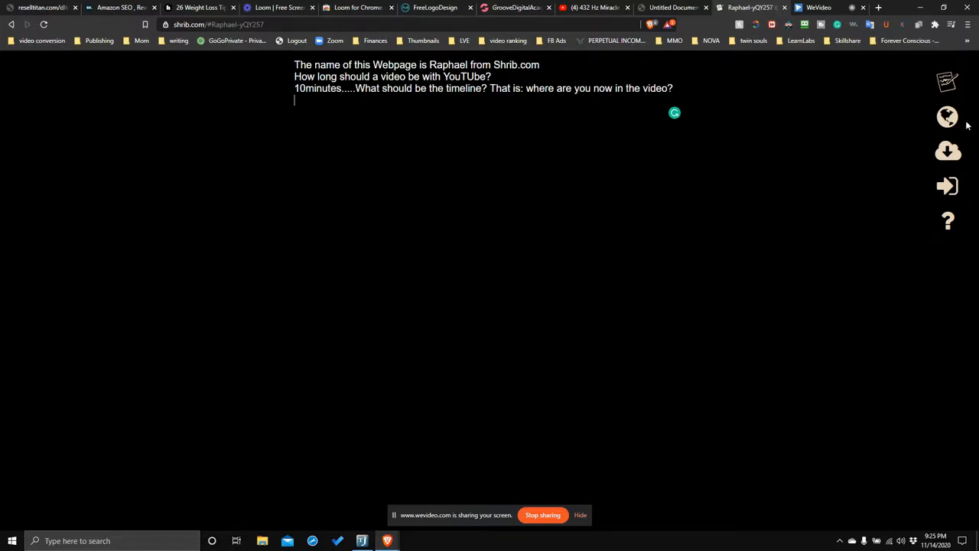
{"action": "mouse_move", "coordinate": [947, 117]}
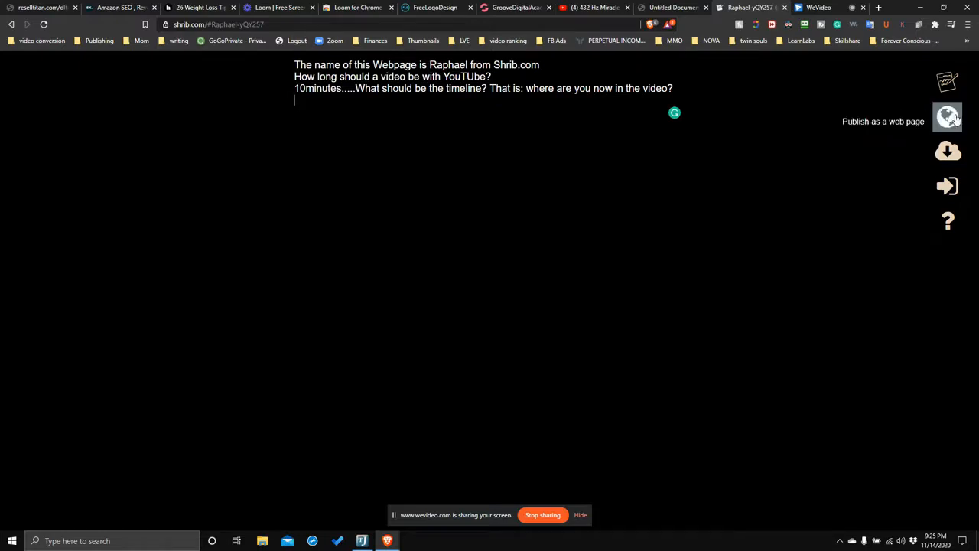
{"action": "mouse_move", "coordinate": [947, 150]}
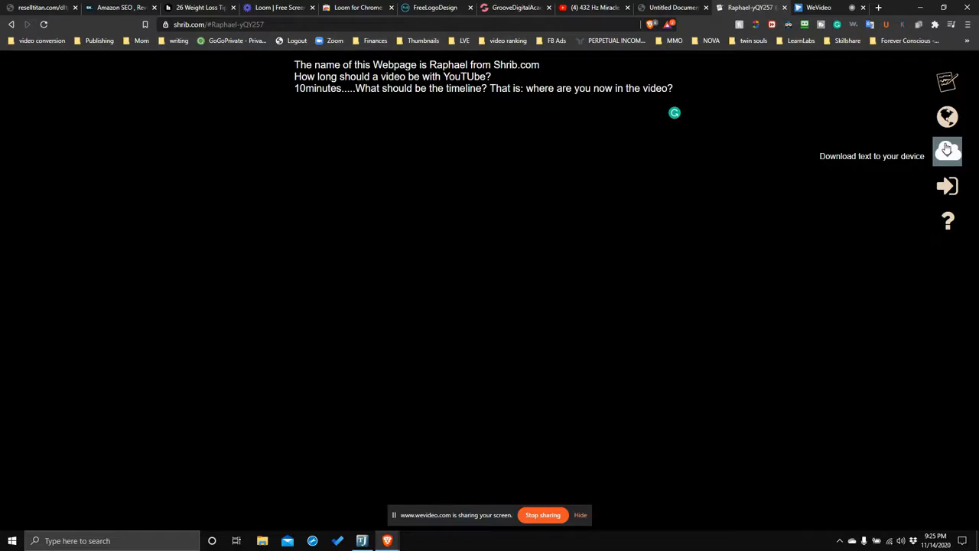
{"action": "mouse_move", "coordinate": [946, 148]}
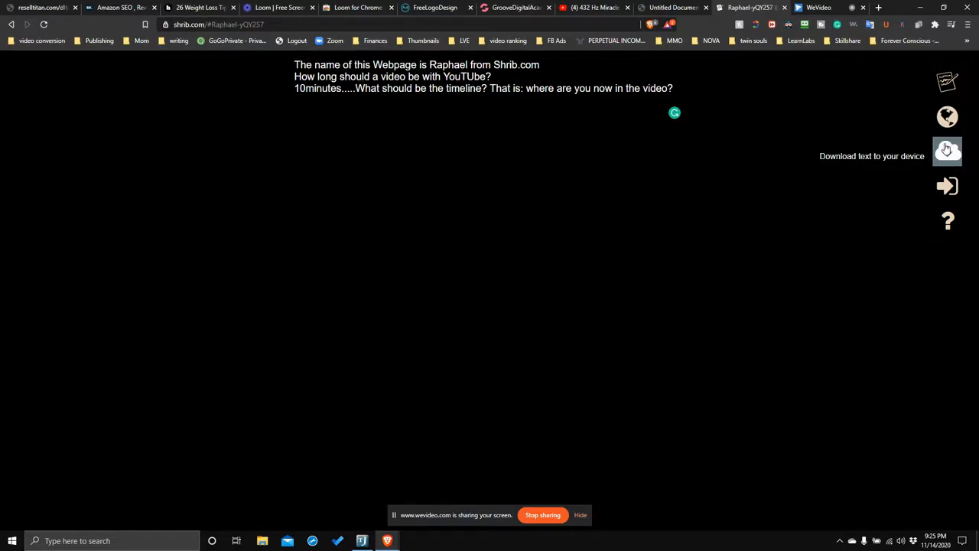
{"action": "mouse_move", "coordinate": [947, 185]}
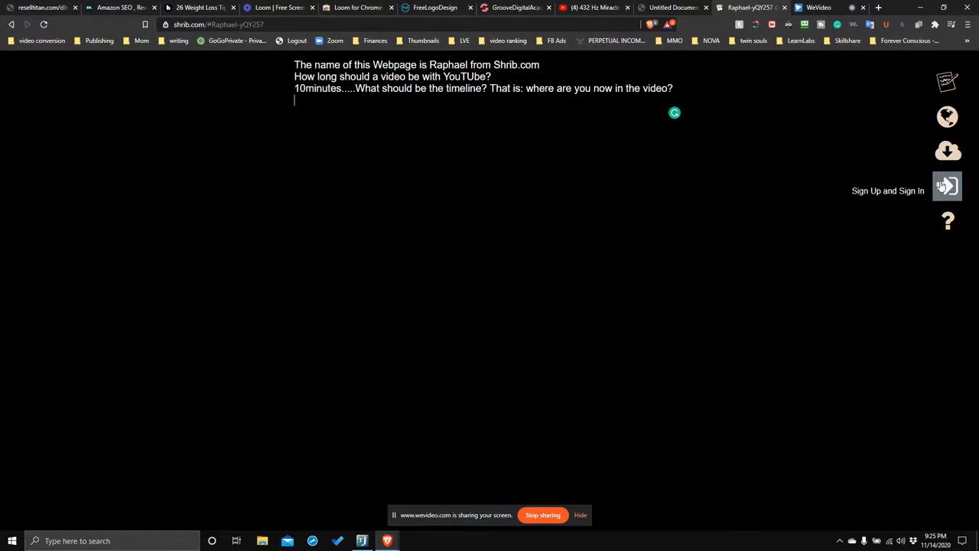
{"action": "mouse_move", "coordinate": [511, 114]}
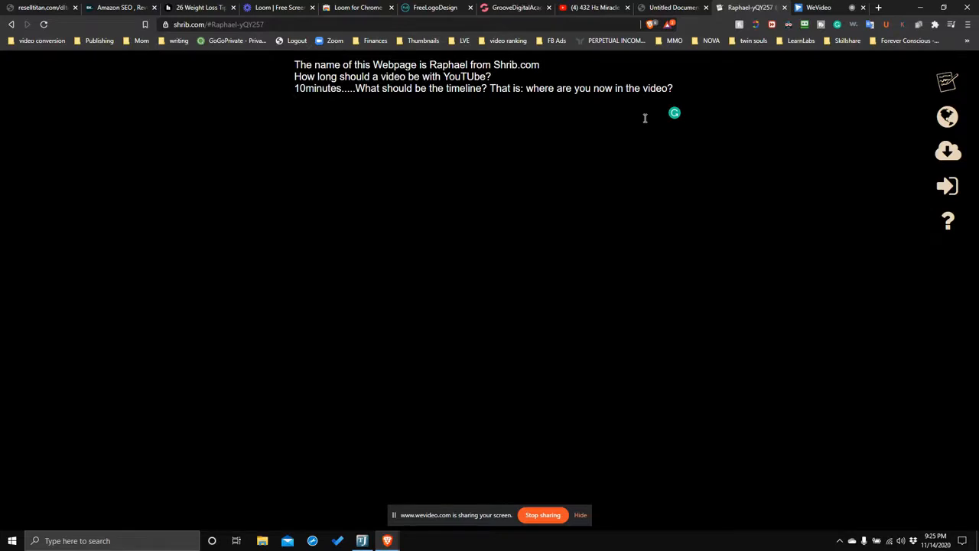
Add the line 'Try not to procrastinate' to the Shrib note.
{"action": "type", "text": "Try no"}
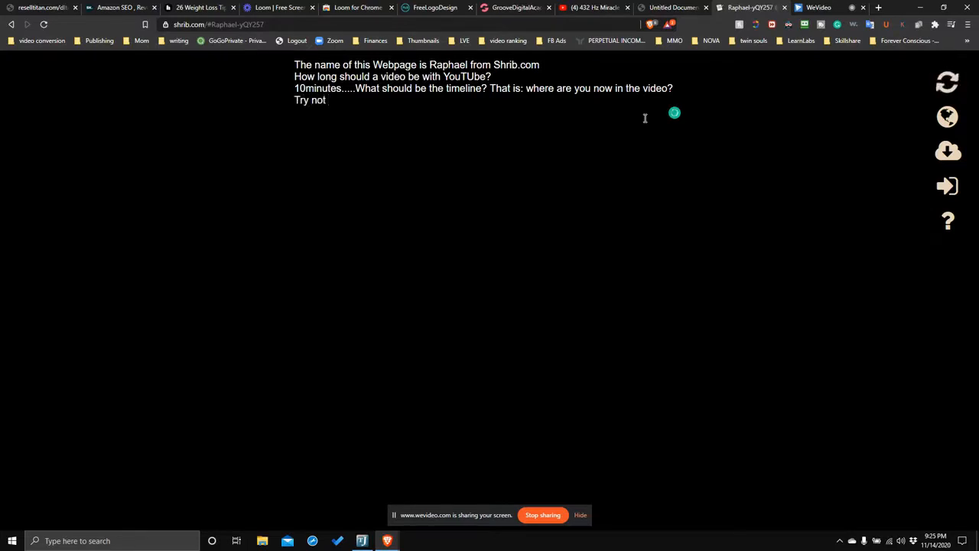
{"action": "type", "text": "to proc"}
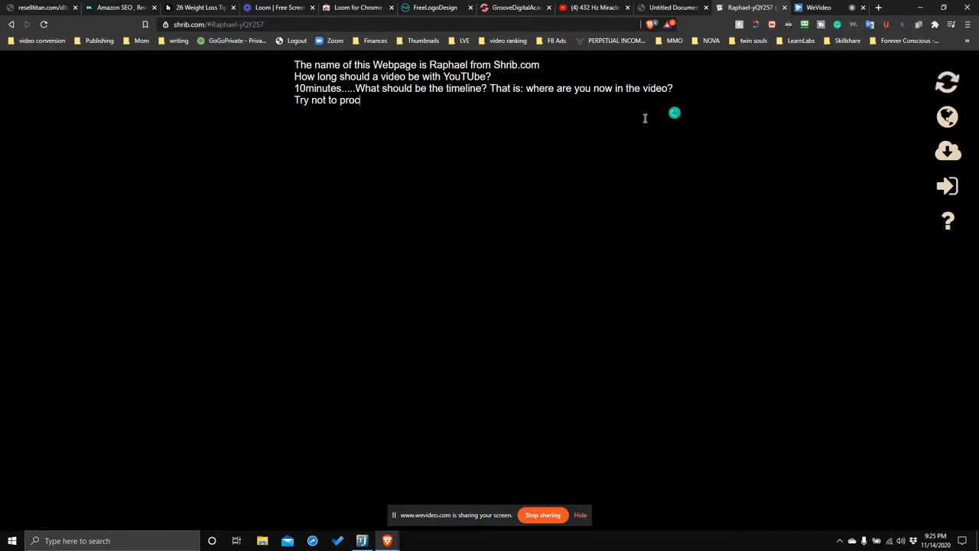
{"action": "type", "text": "rastinate"}
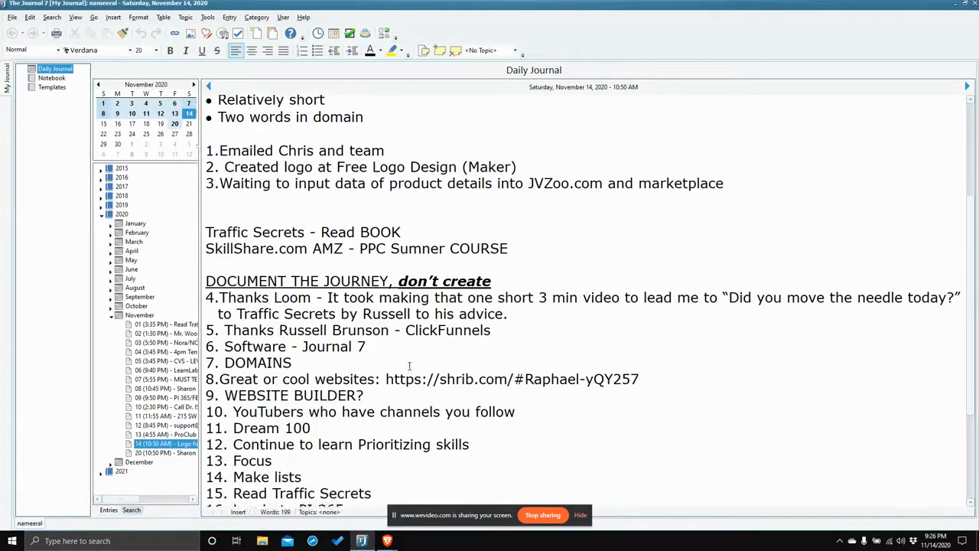
Copy the Journal 7 list from 'DOCUMENT THE JOURNEY' through item 21.
{"action": "scroll", "scroll_direction": "down", "scroll_amount": 3}
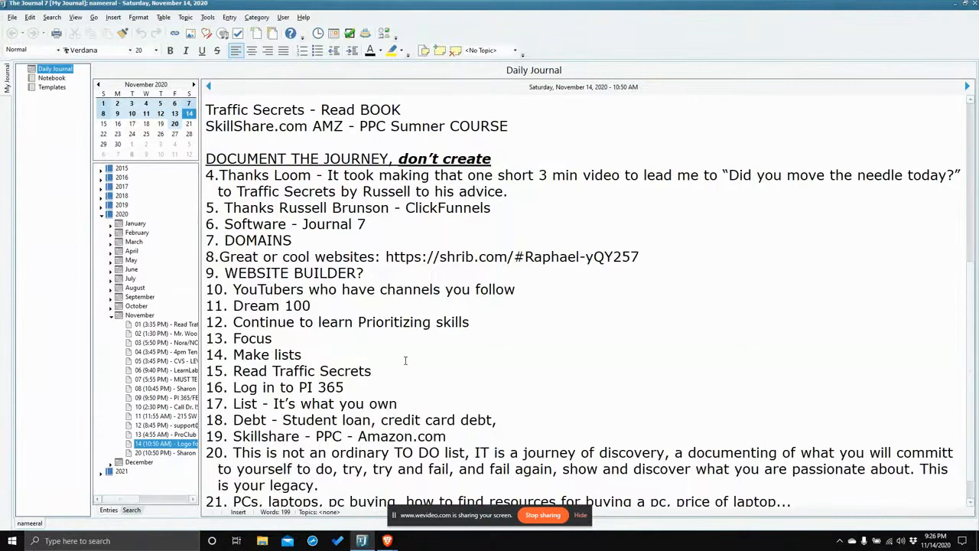
{"action": "scroll", "scroll_direction": "up", "scroll_amount": 3}
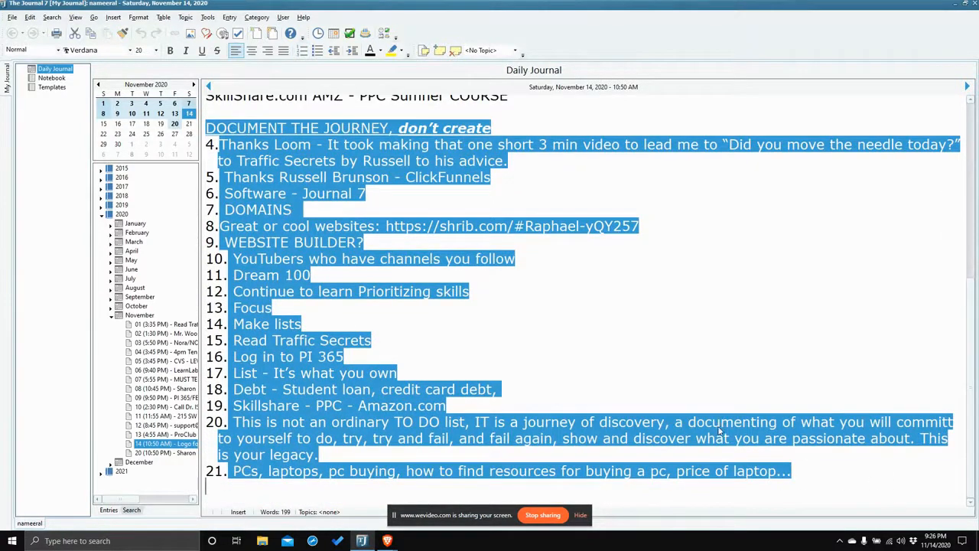
{"action": "right_click", "coordinate": [719, 428]}
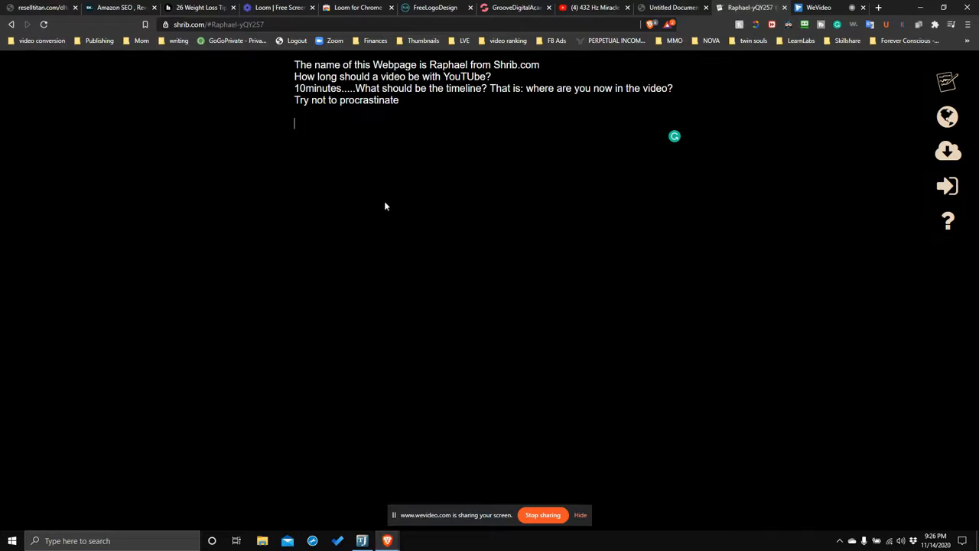
Paste the Journal 7 list into Shrib and add an empty line after the laptops item.
{"action": "right_click", "coordinate": [385, 206]}
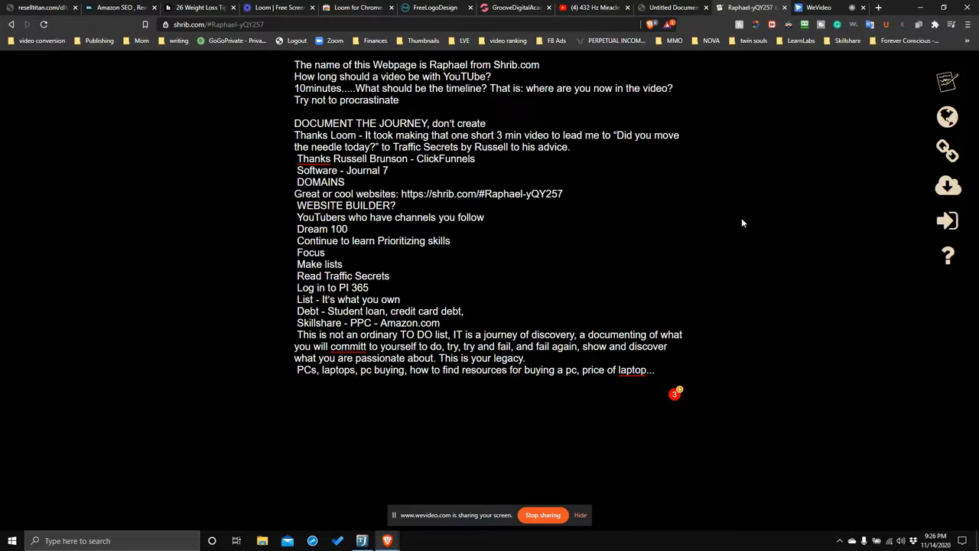
{"action": "mouse_move", "coordinate": [729, 219]}
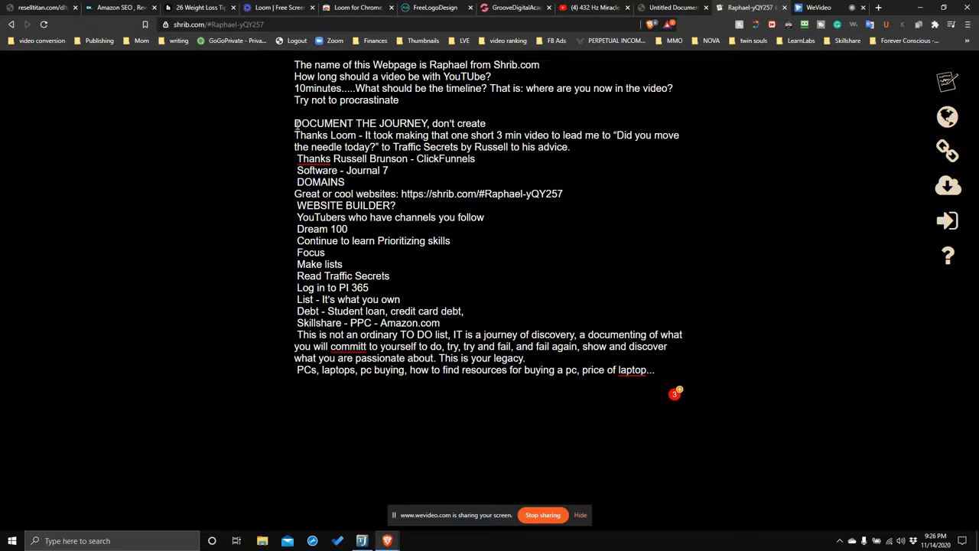
{"action": "key", "text": "enter"}
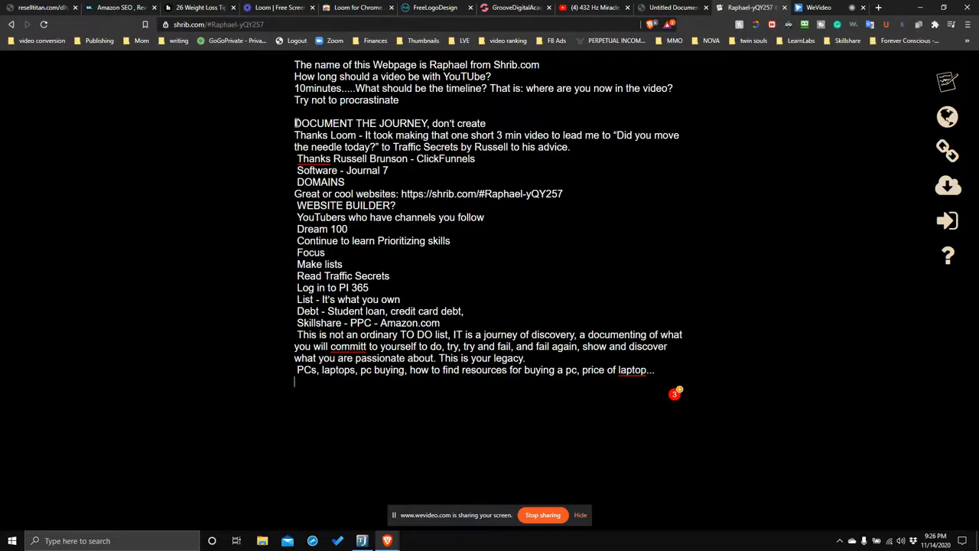
{"action": "mouse_move", "coordinate": [339, 137]}
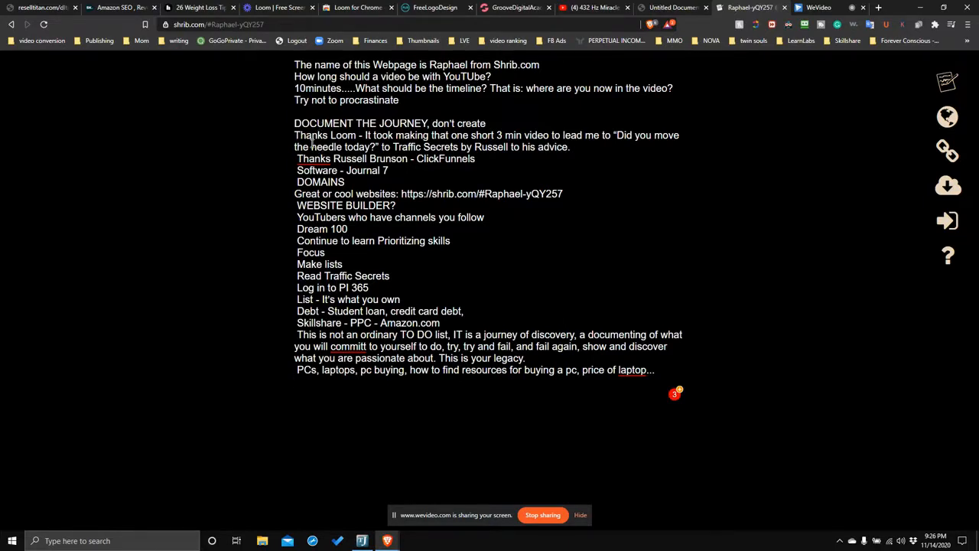
{"action": "mouse_move", "coordinate": [350, 507]}
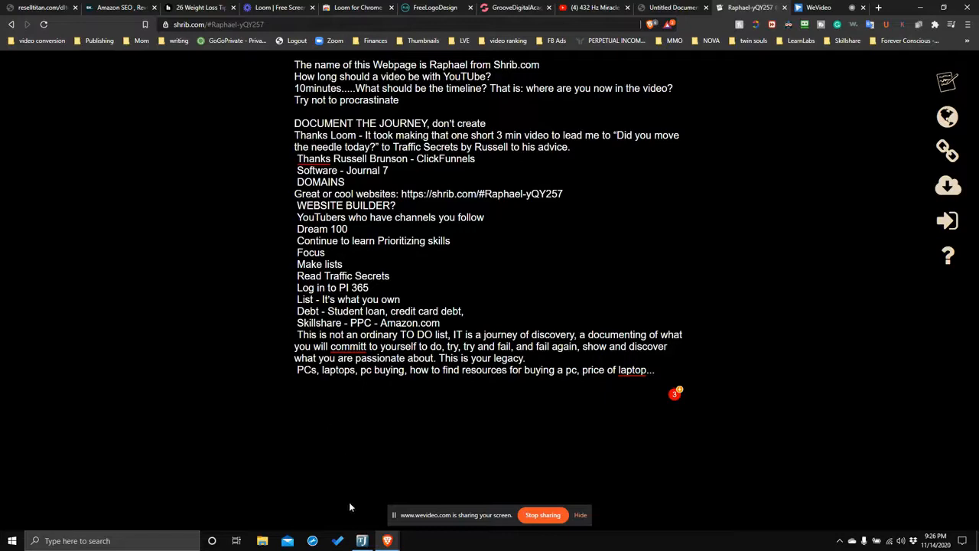
{"action": "left_click", "coordinate": [361, 541]}
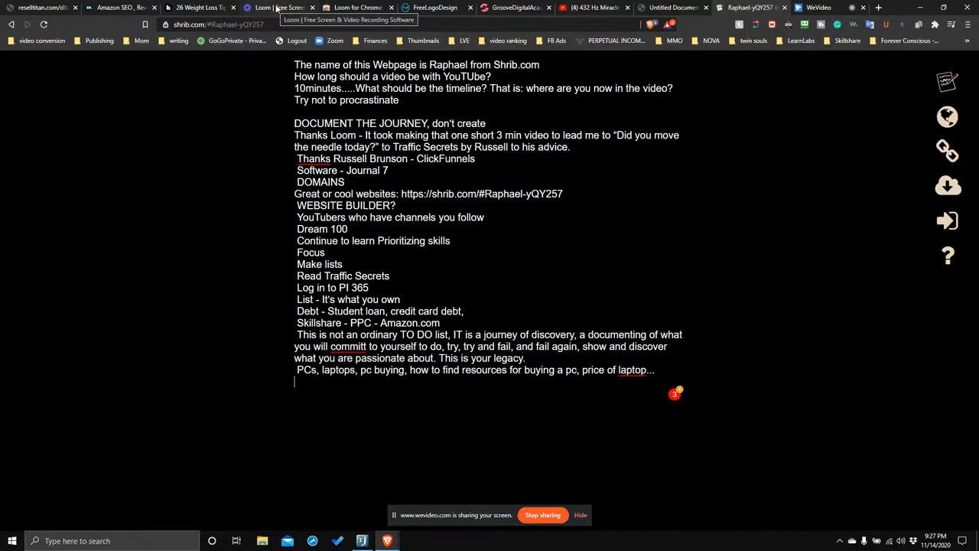
Switch to the Loom tab showing the Personal Library at loom.com/my-videos.
{"action": "left_click", "coordinate": [276, 8]}
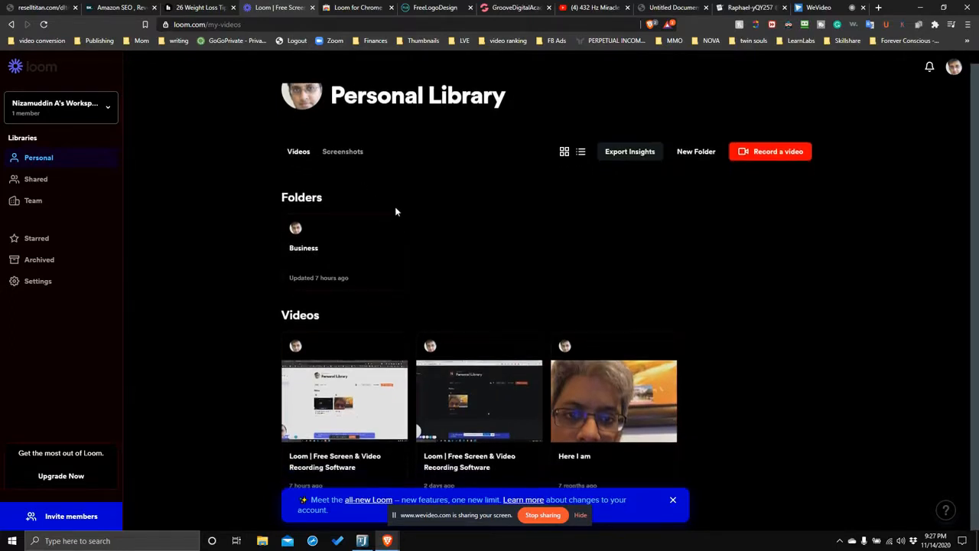
{"action": "mouse_move", "coordinate": [494, 319]}
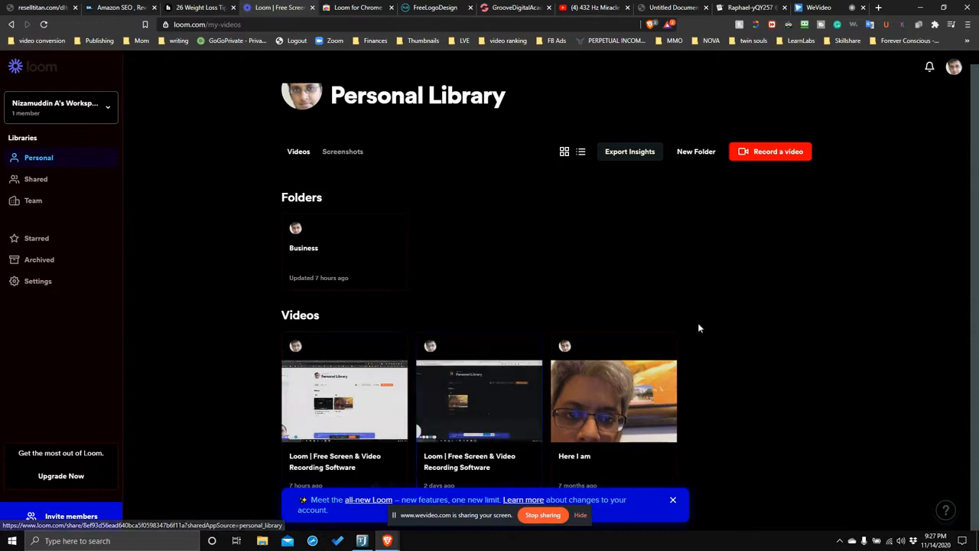
{"action": "mouse_move", "coordinate": [717, 355]}
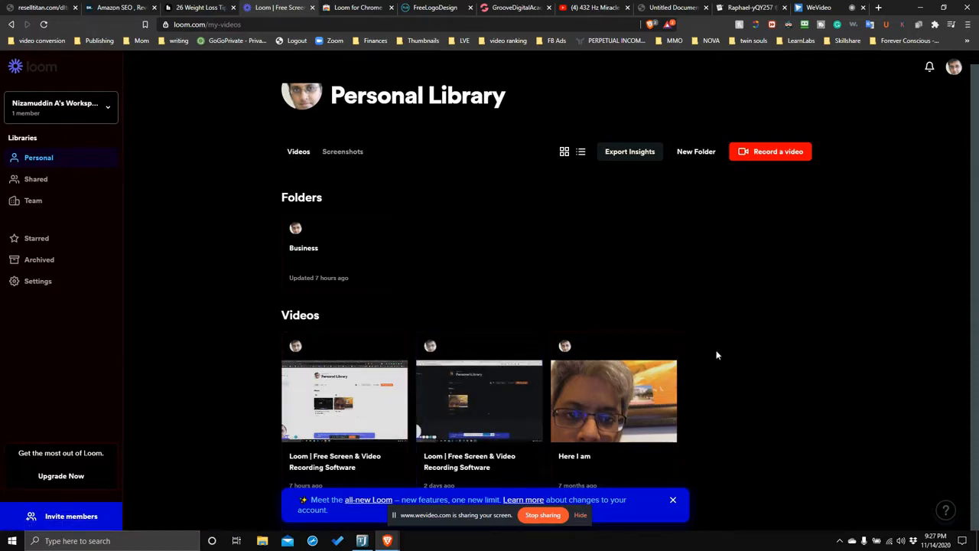
{"action": "mouse_move", "coordinate": [702, 315]}
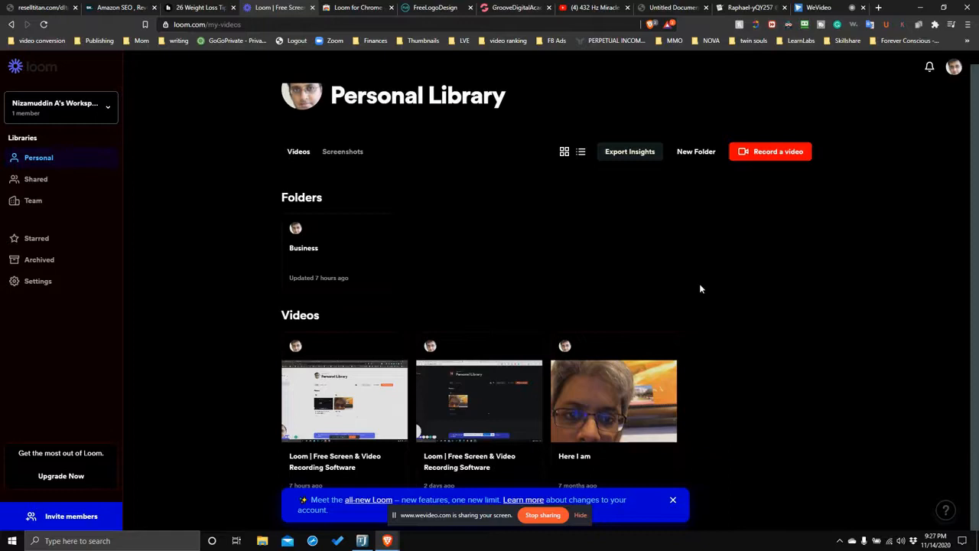
{"action": "mouse_move", "coordinate": [700, 285]}
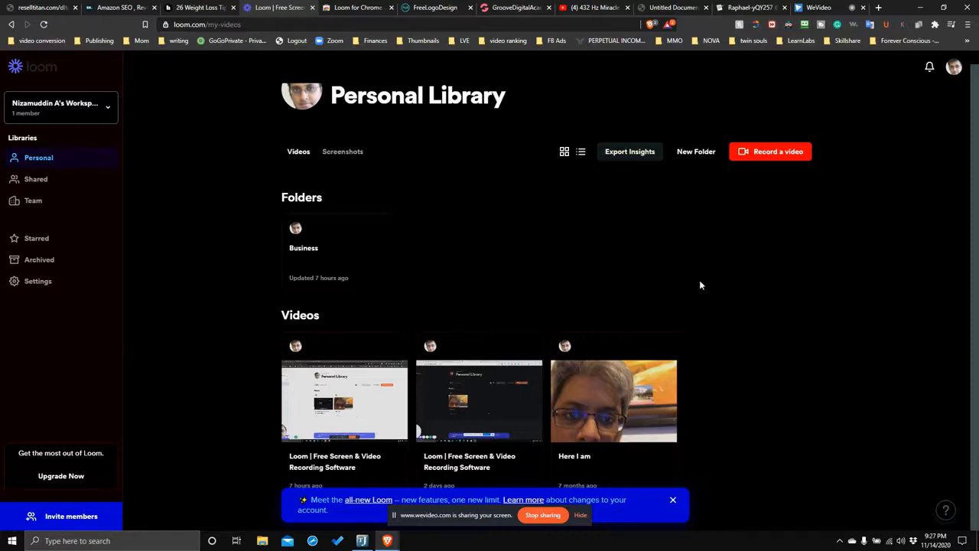
{"action": "mouse_move", "coordinate": [750, 187]}
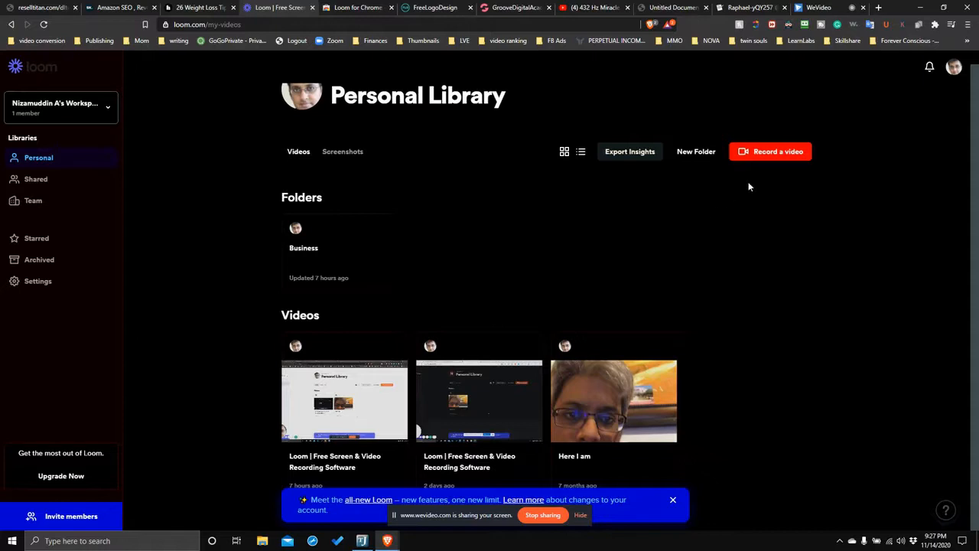
{"action": "mouse_move", "coordinate": [566, 215]}
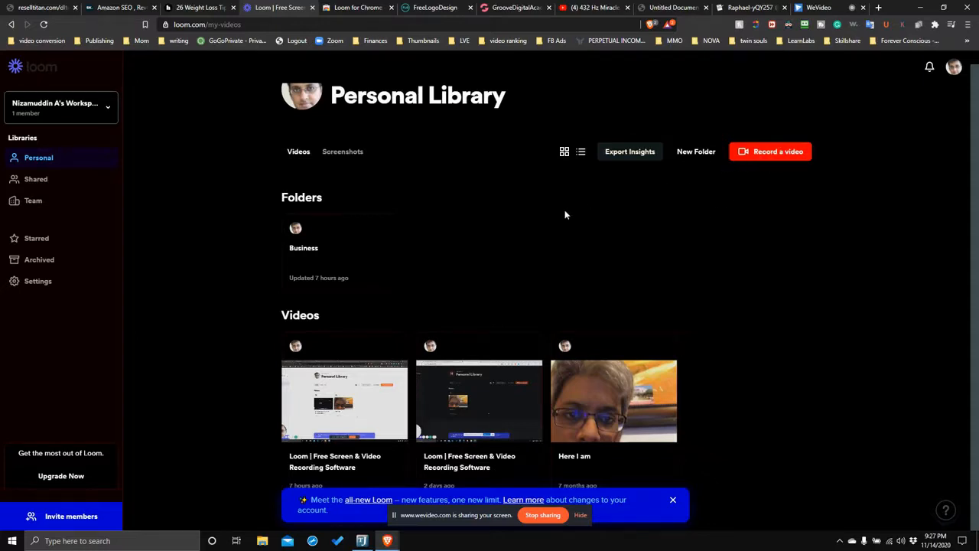
{"action": "mouse_move", "coordinate": [591, 217]}
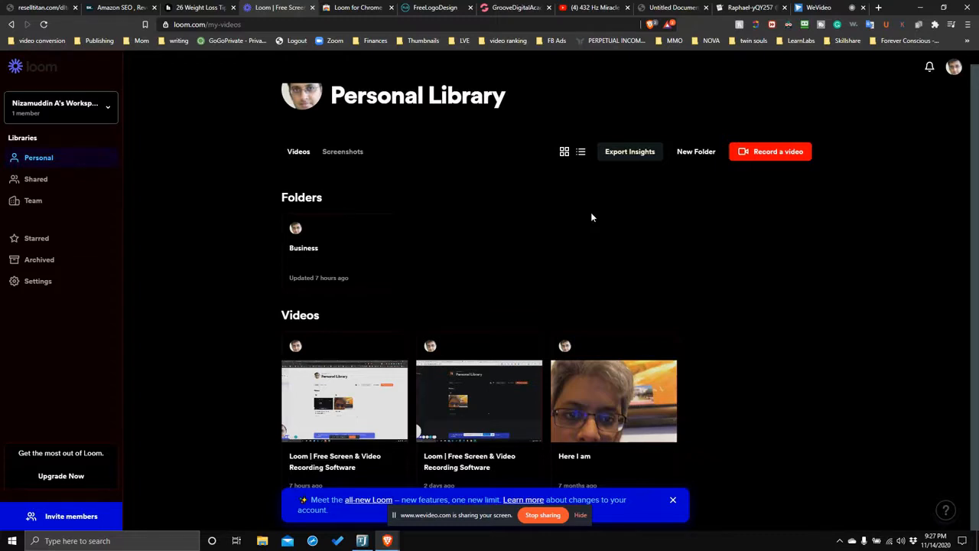
{"action": "mouse_move", "coordinate": [518, 300]}
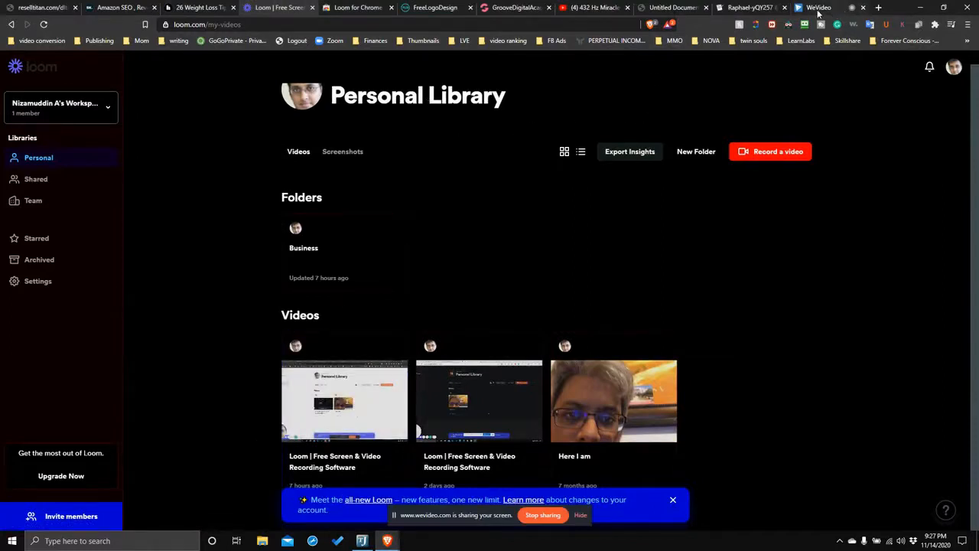
Back in Shrib, type 'Can I download a Loom Video to my PC?' below the notes.
{"action": "left_click", "coordinate": [749, 8]}
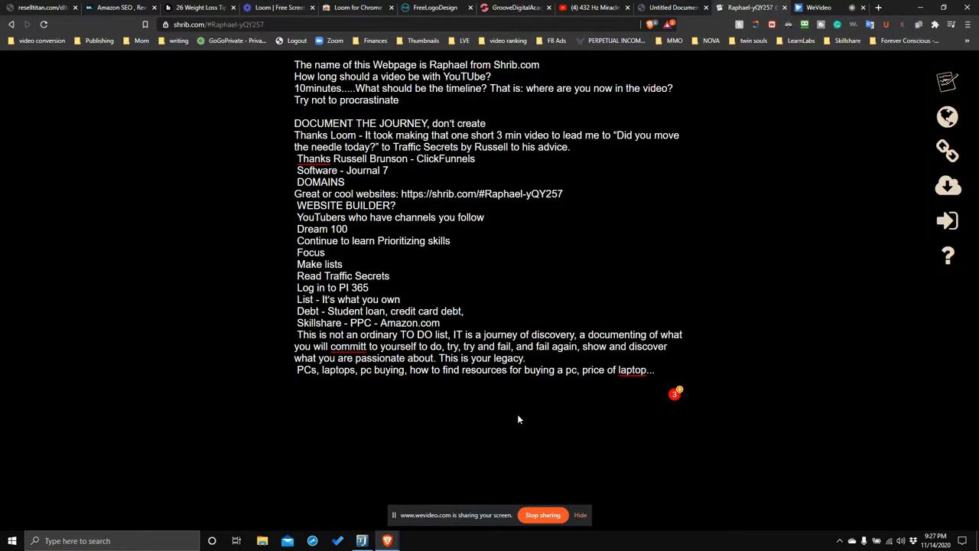
{"action": "type", "text": "C"}
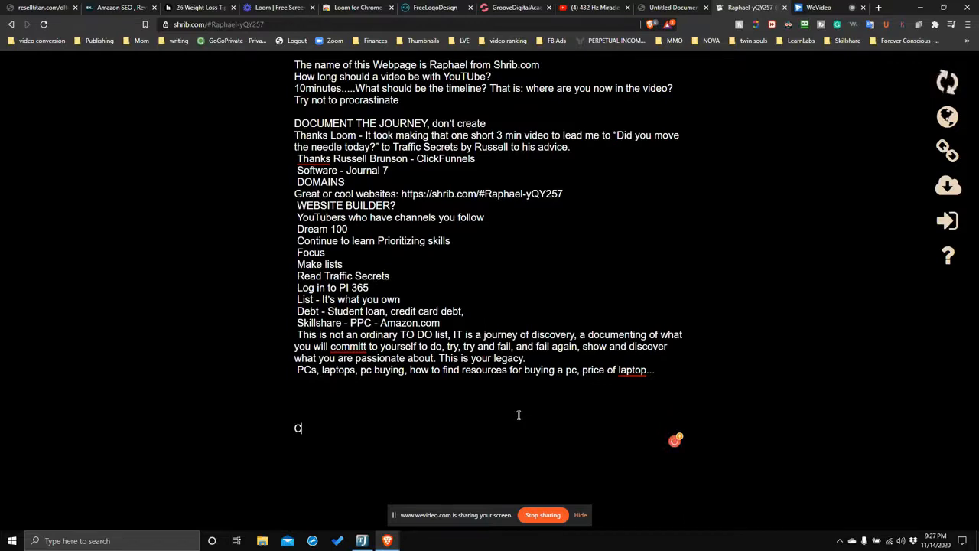
{"action": "type", "text": "an I download"}
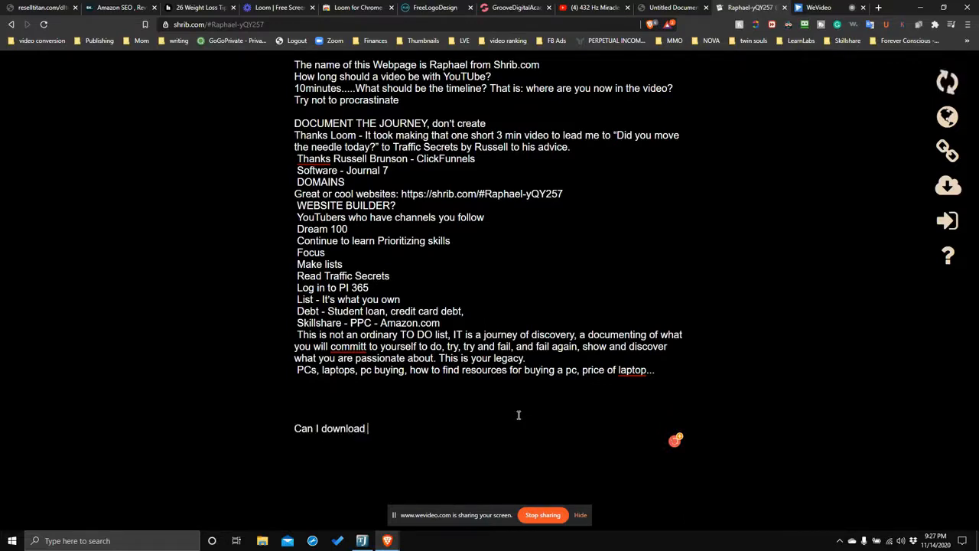
{"action": "type", "text": "a"}
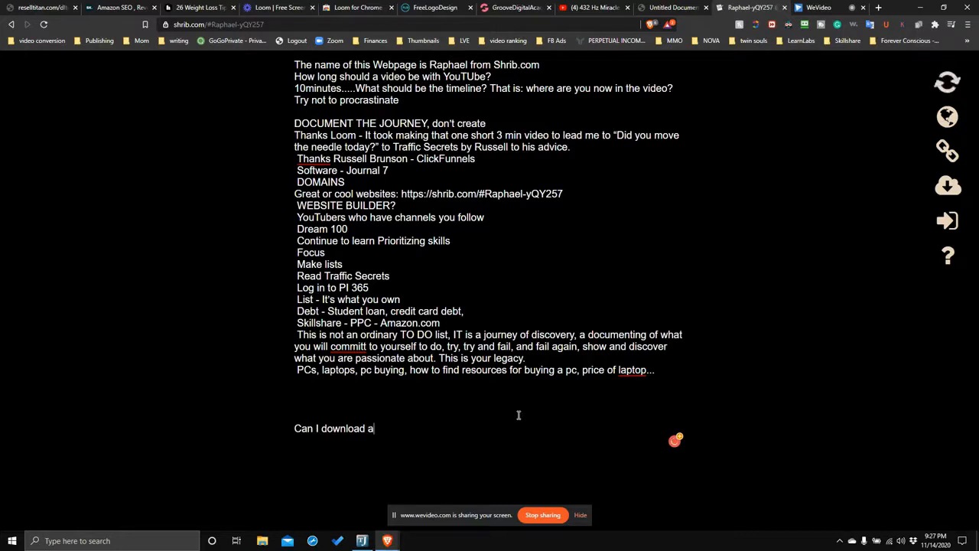
{"action": "type", "text": "Lo"}
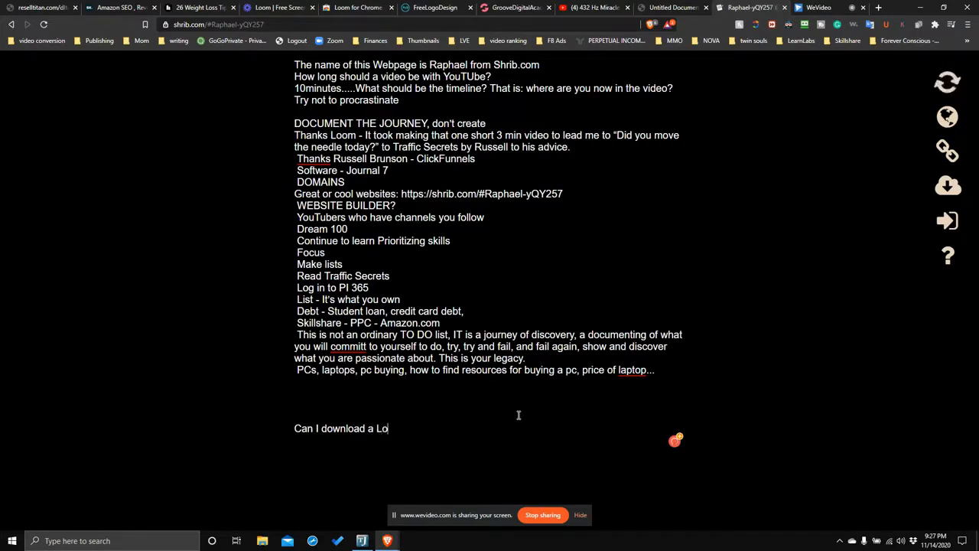
{"action": "type", "text": "om Video to my"}
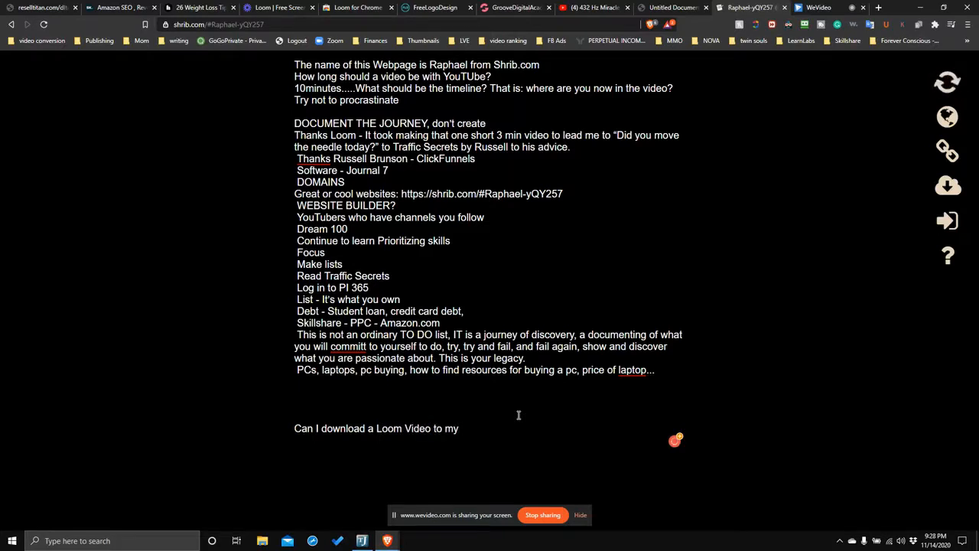
{"action": "type", "text": "PC"}
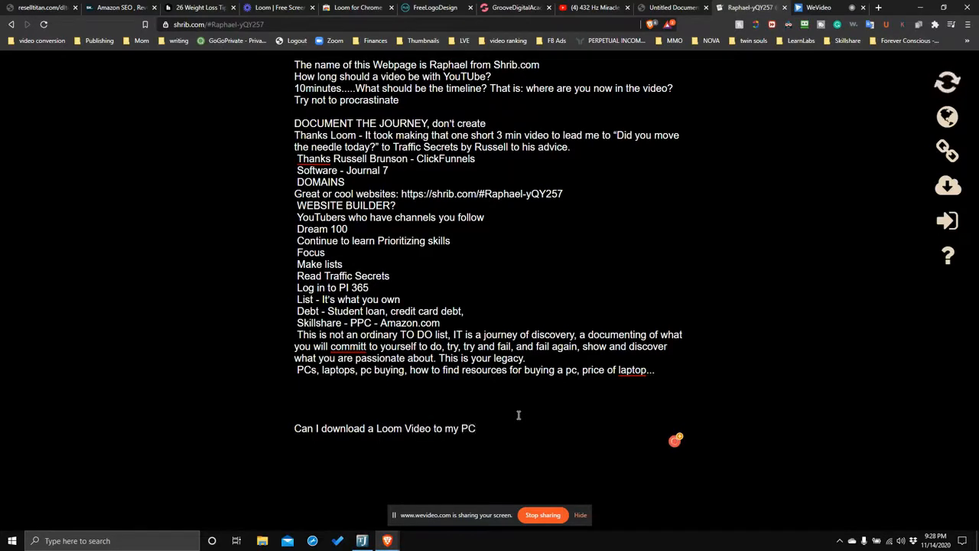
{"action": "type", "text": "?"}
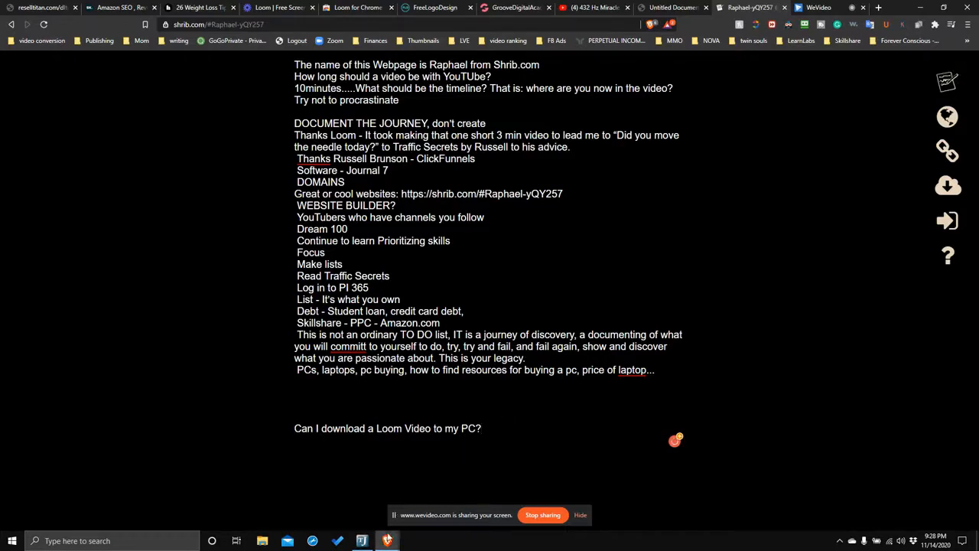
{"action": "mouse_move", "coordinate": [361, 541]}
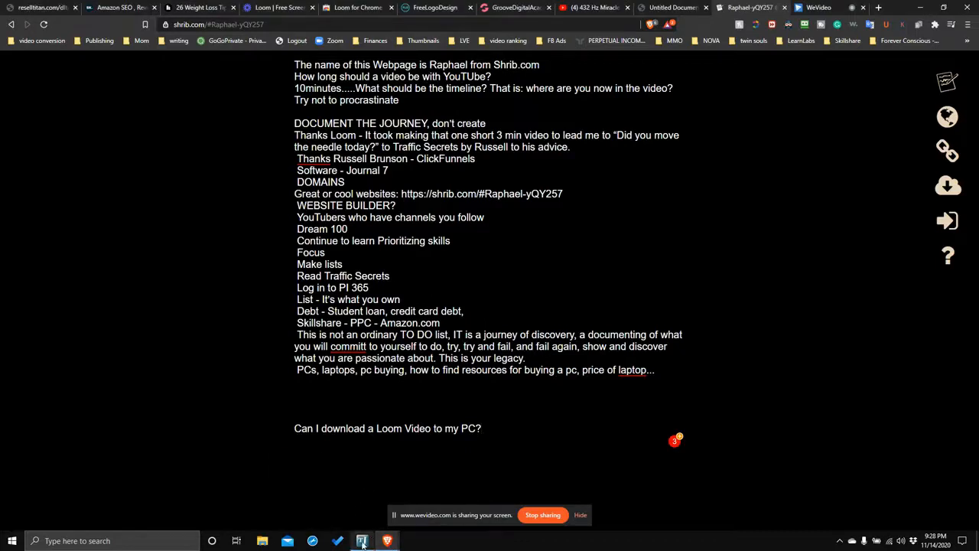
{"action": "left_click", "coordinate": [361, 541]}
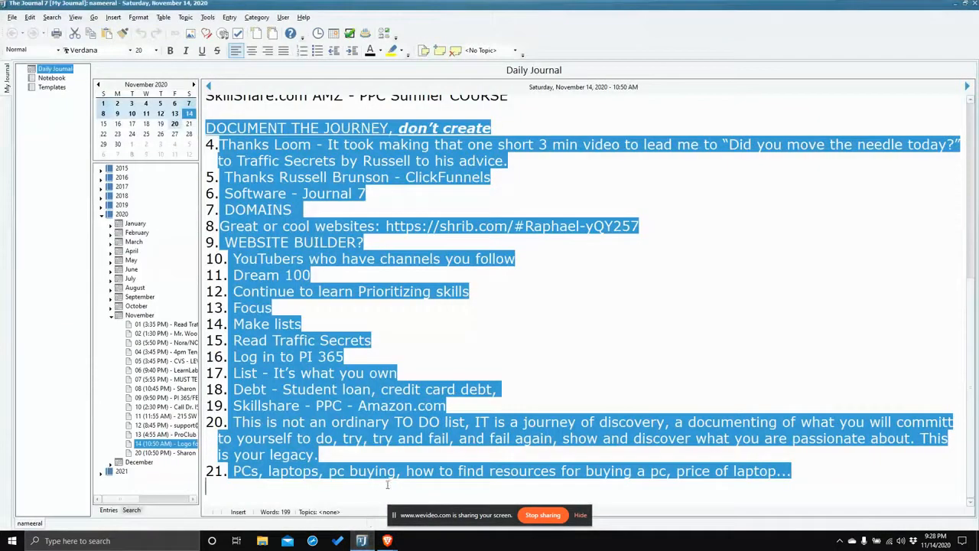
{"action": "mouse_move", "coordinate": [481, 186]}
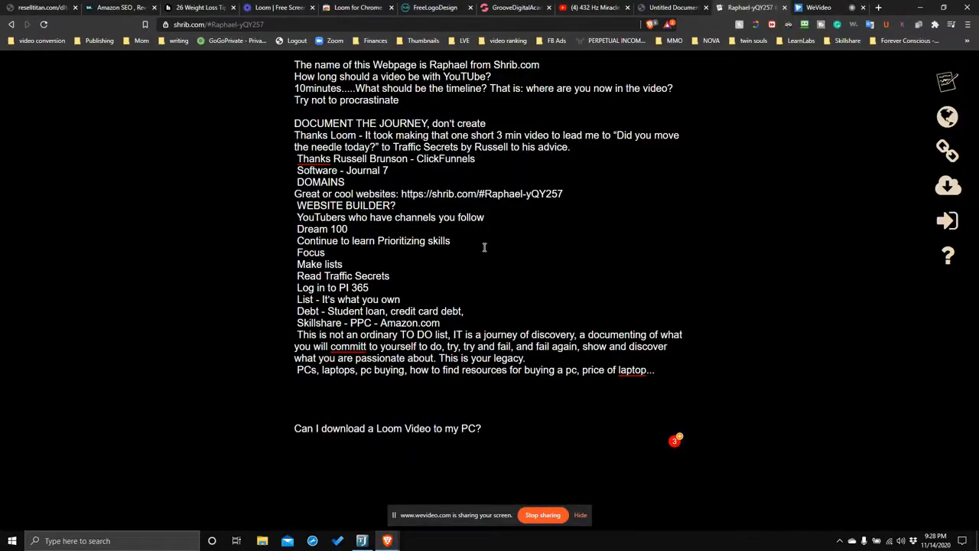
{"action": "mouse_move", "coordinate": [374, 122]}
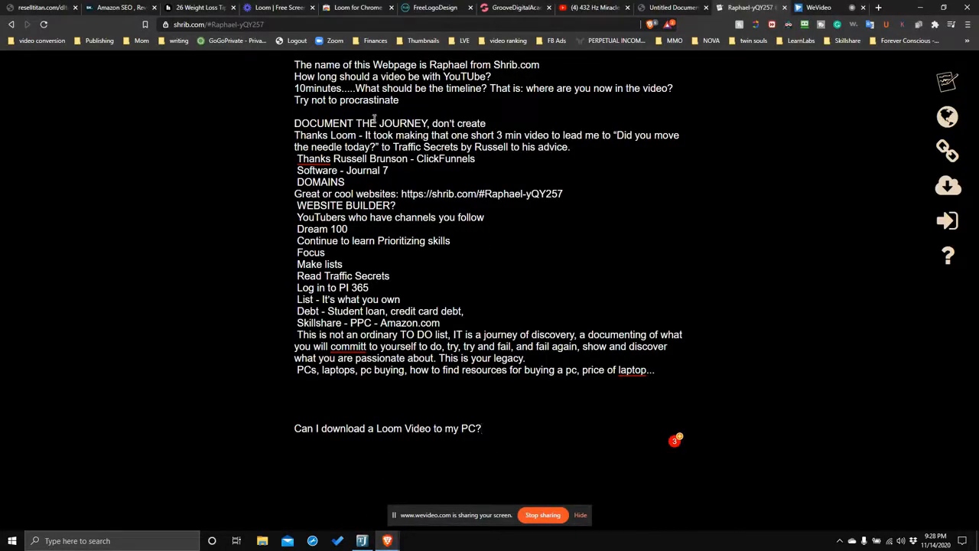
{"action": "mouse_move", "coordinate": [371, 121]}
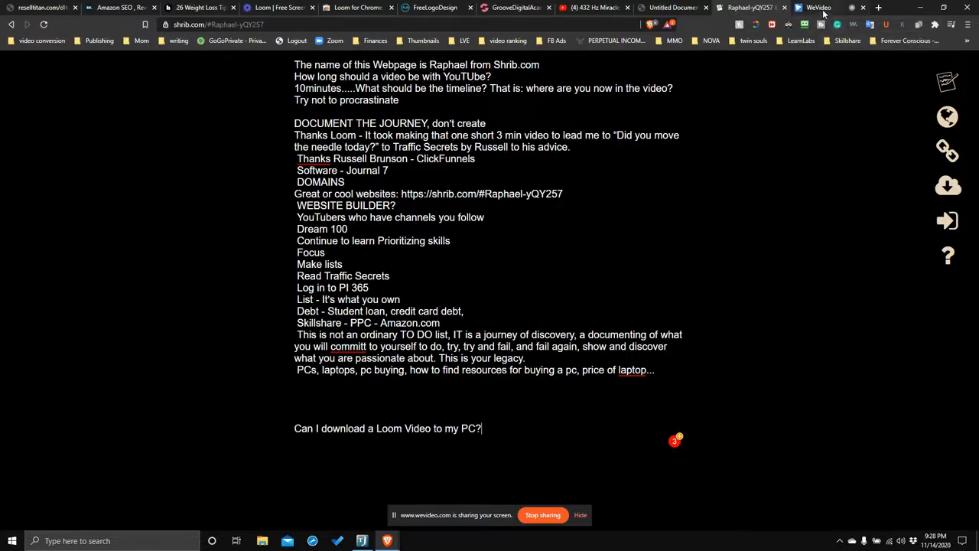
{"action": "mouse_move", "coordinate": [818, 8]}
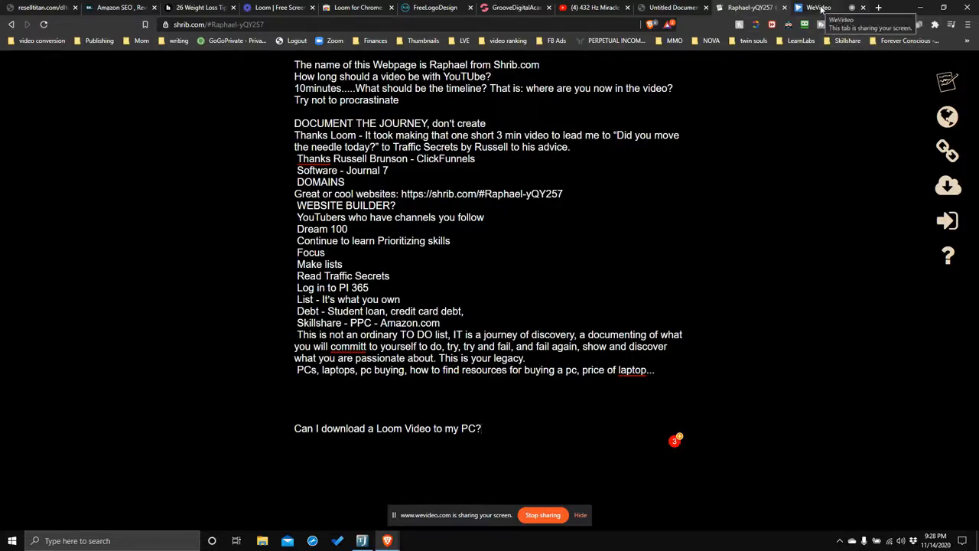
{"action": "mouse_move", "coordinate": [838, 74]}
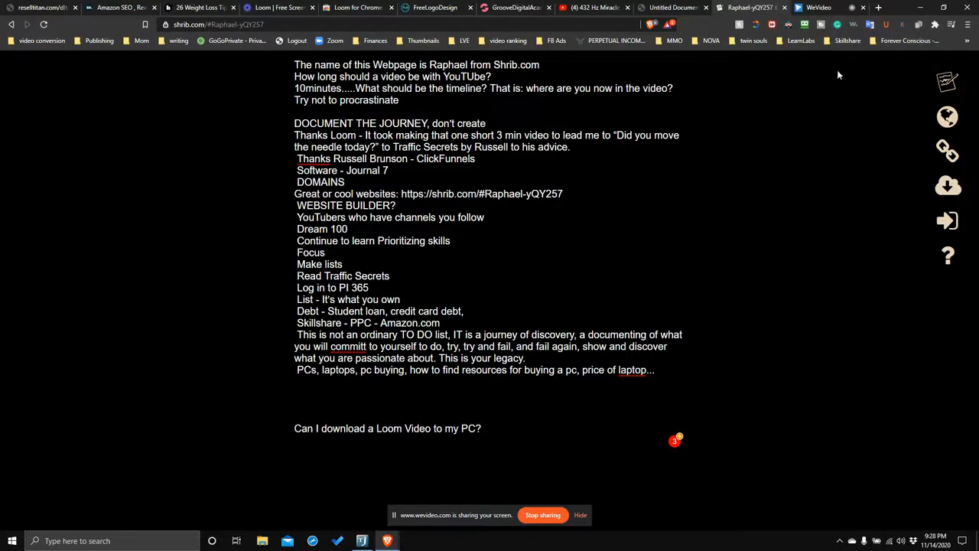